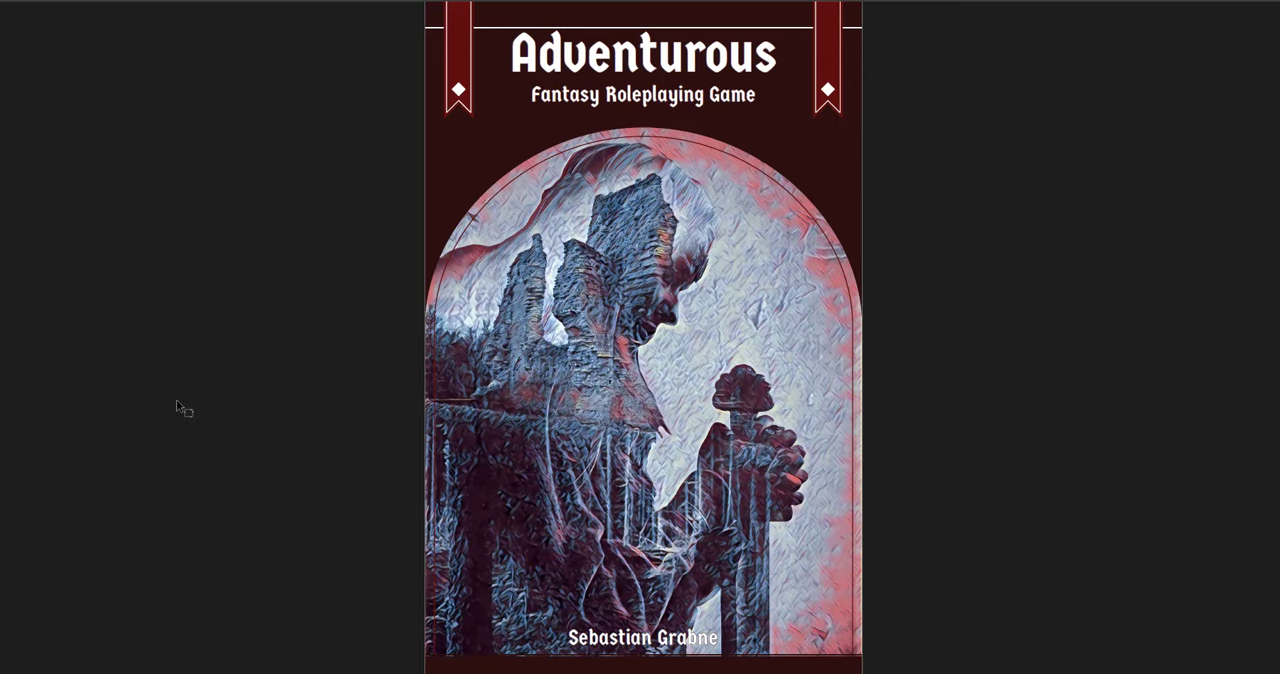
{"action": "scroll", "scroll_direction": "down", "scroll_amount": 3}
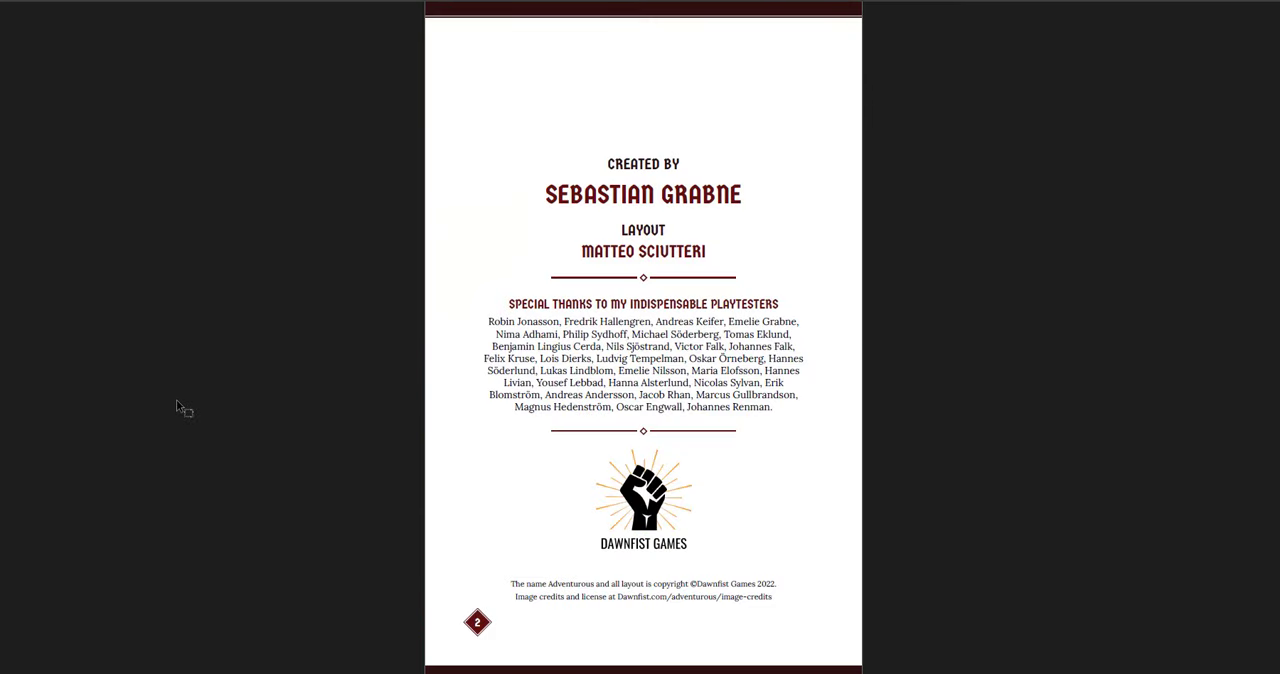
{"action": "scroll", "scroll_direction": "down", "scroll_amount": 3}
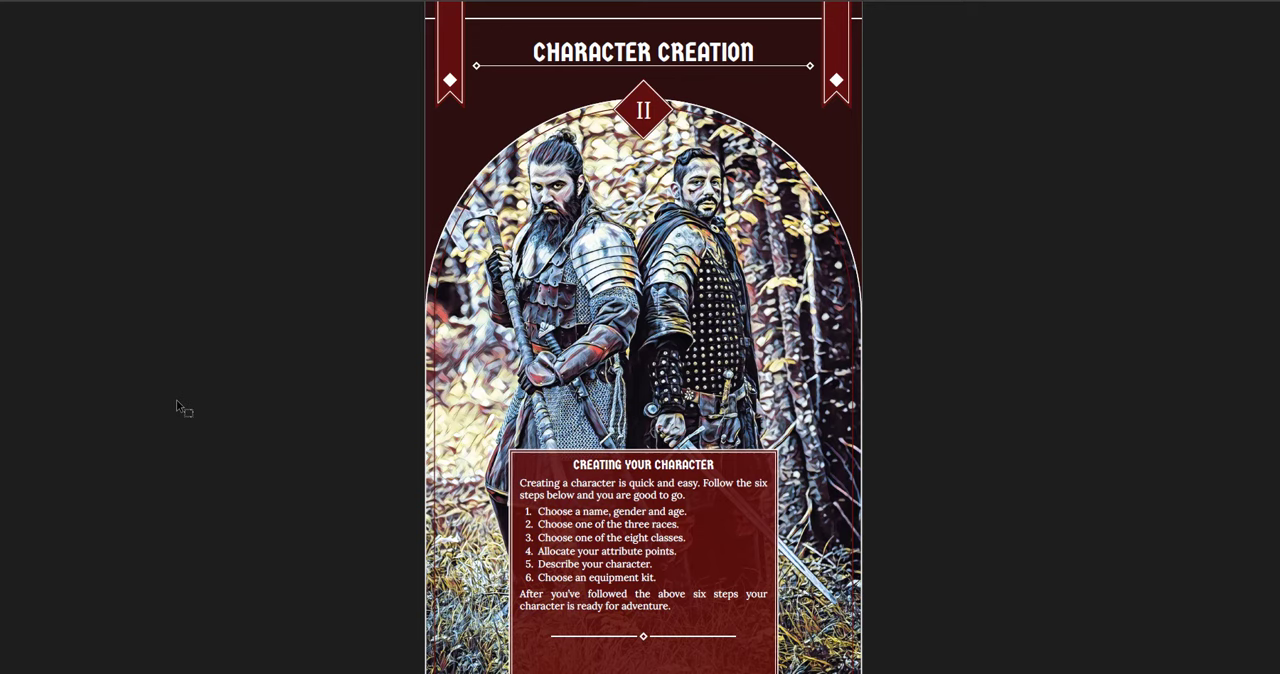
{"action": "scroll", "scroll_direction": "down", "scroll_amount": 3}
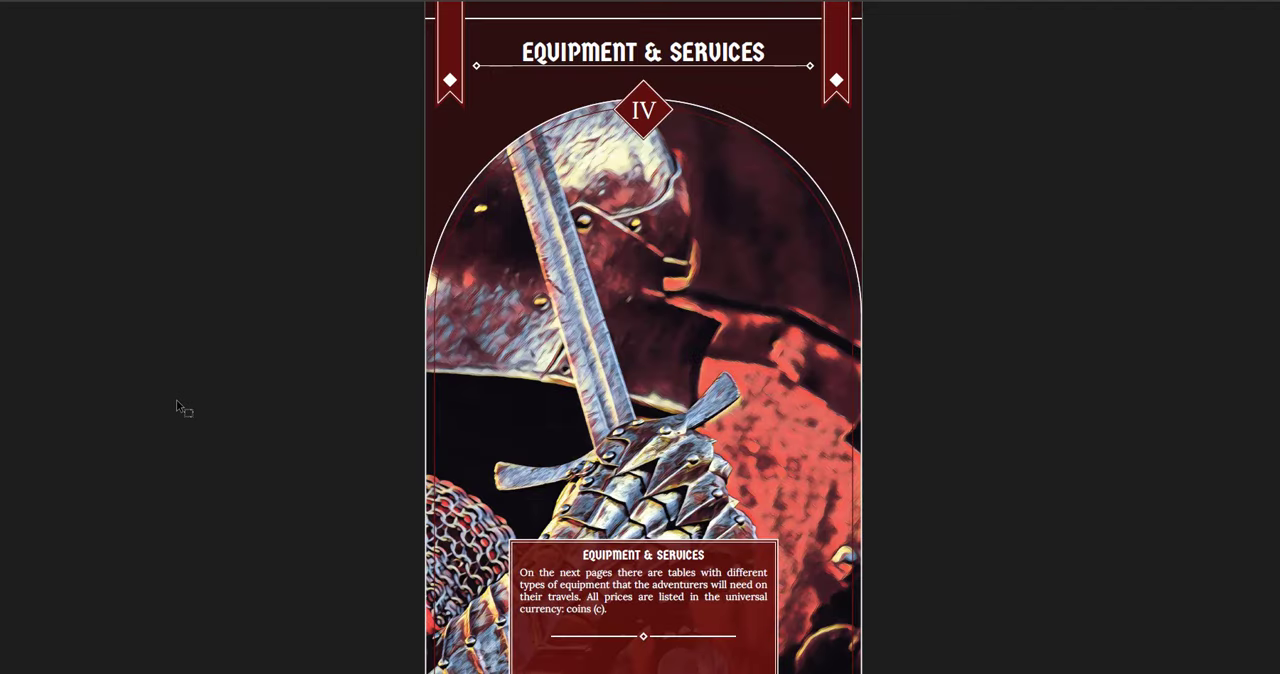
{"action": "scroll", "scroll_direction": "down", "scroll_amount": 3}
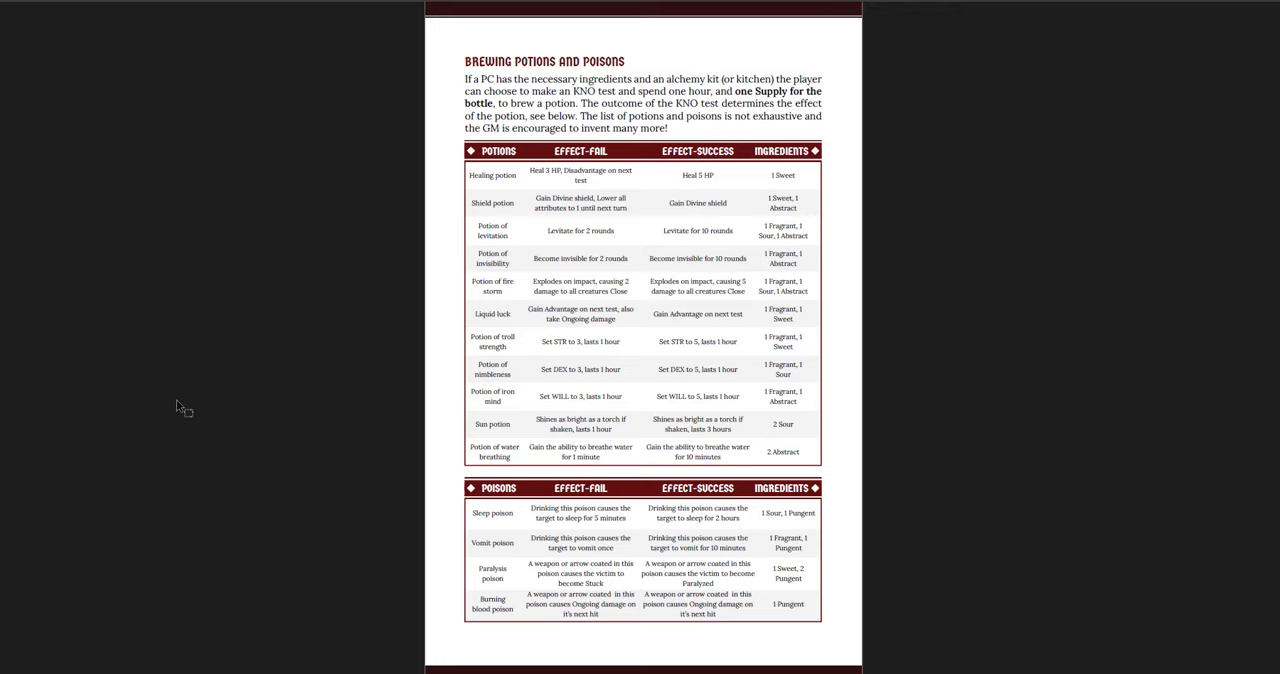
{"action": "scroll", "scroll_direction": "down", "scroll_amount": 3}
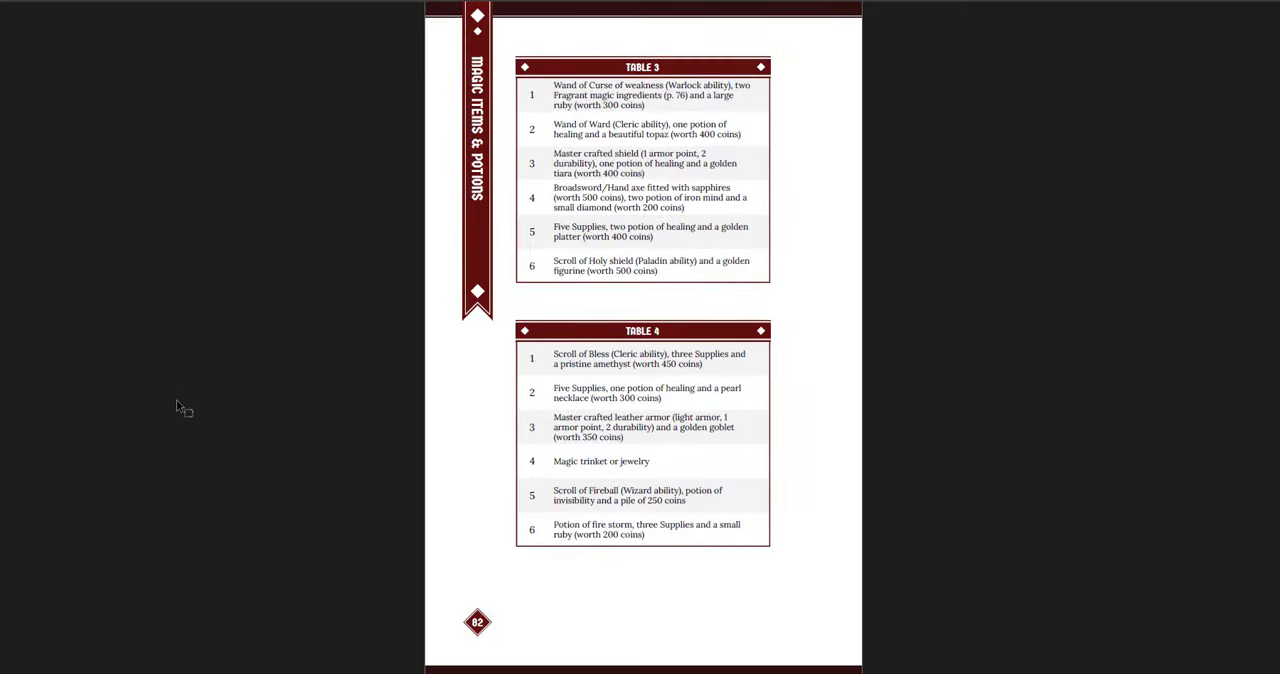
{"action": "scroll", "scroll_direction": "down", "scroll_amount": 3}
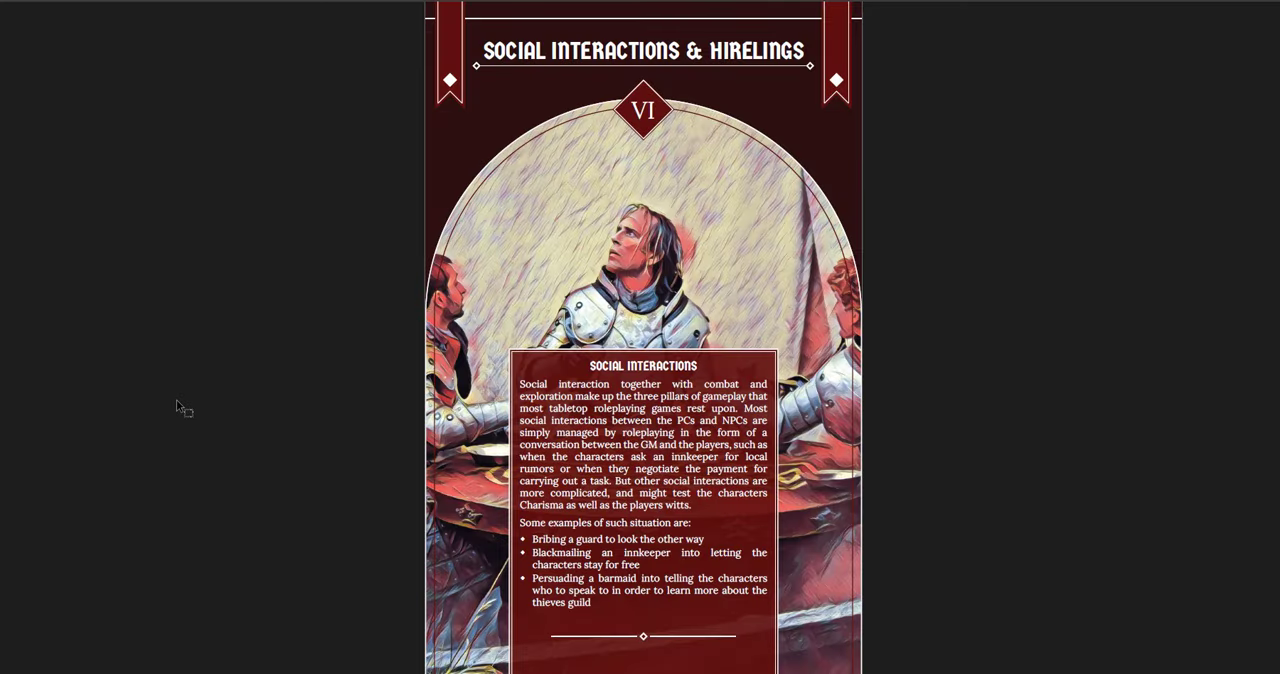
{"action": "scroll", "scroll_direction": "down", "scroll_amount": 3}
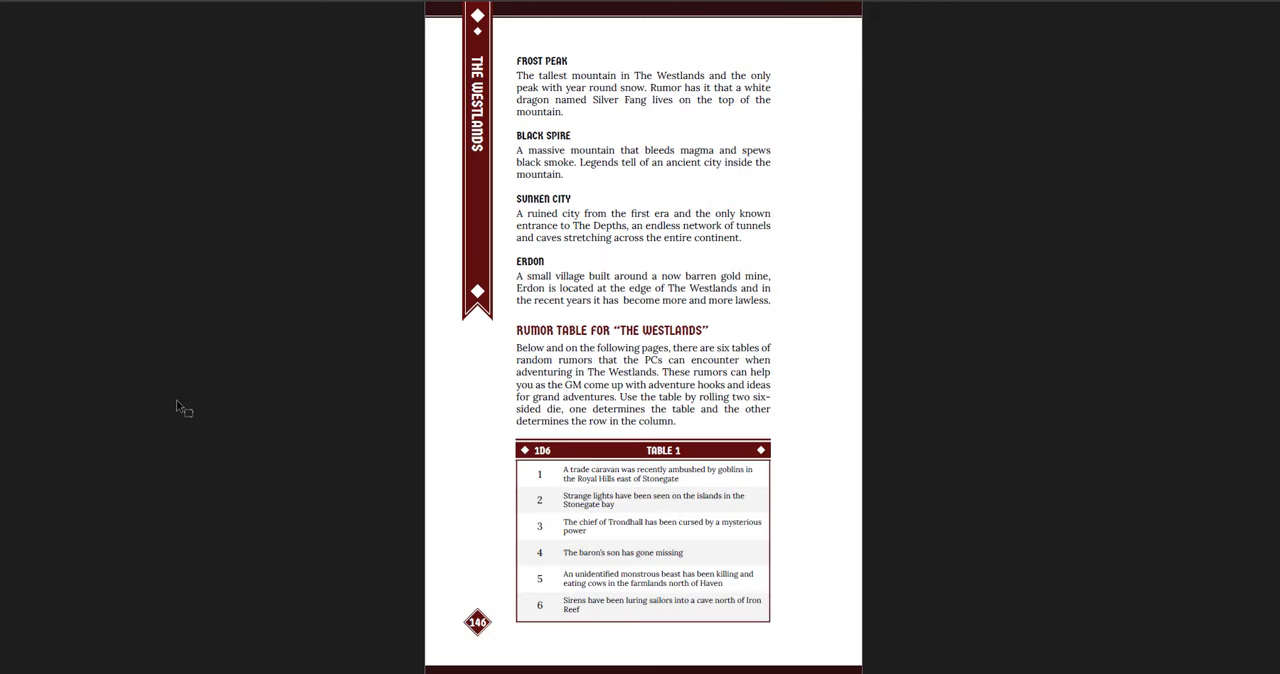
{"action": "scroll", "scroll_direction": "down", "scroll_amount": 3}
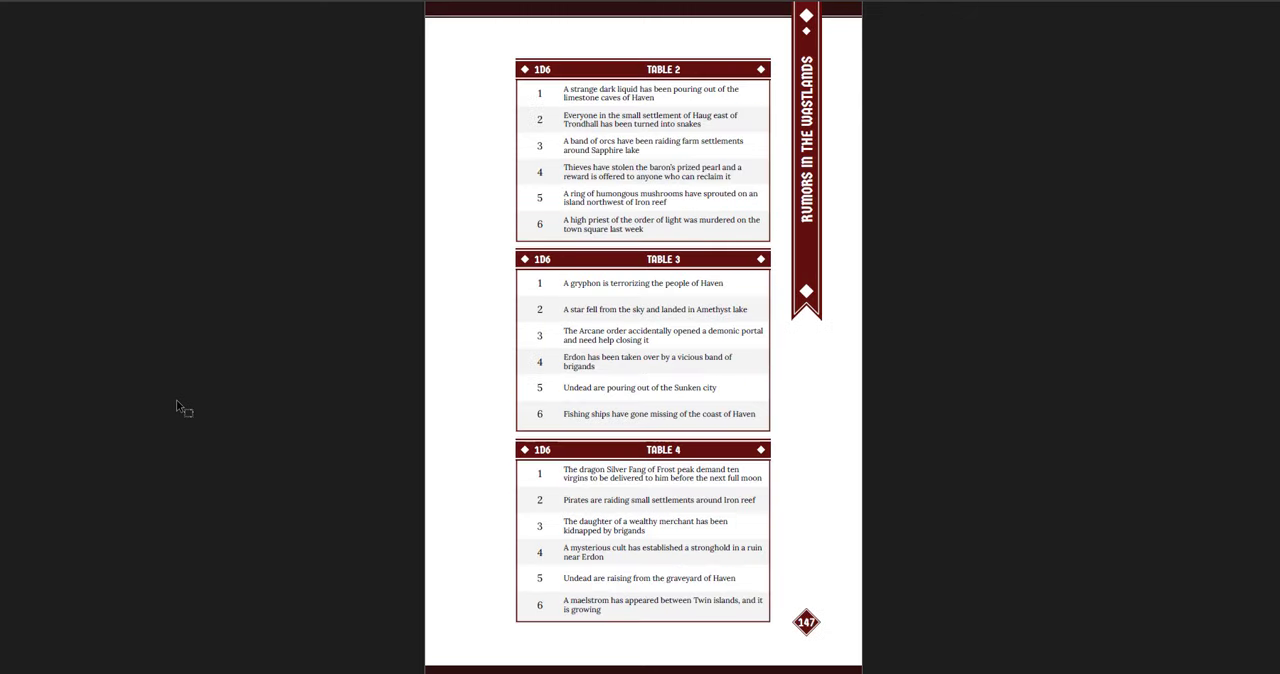
{"action": "scroll", "scroll_direction": "down", "scroll_amount": 3}
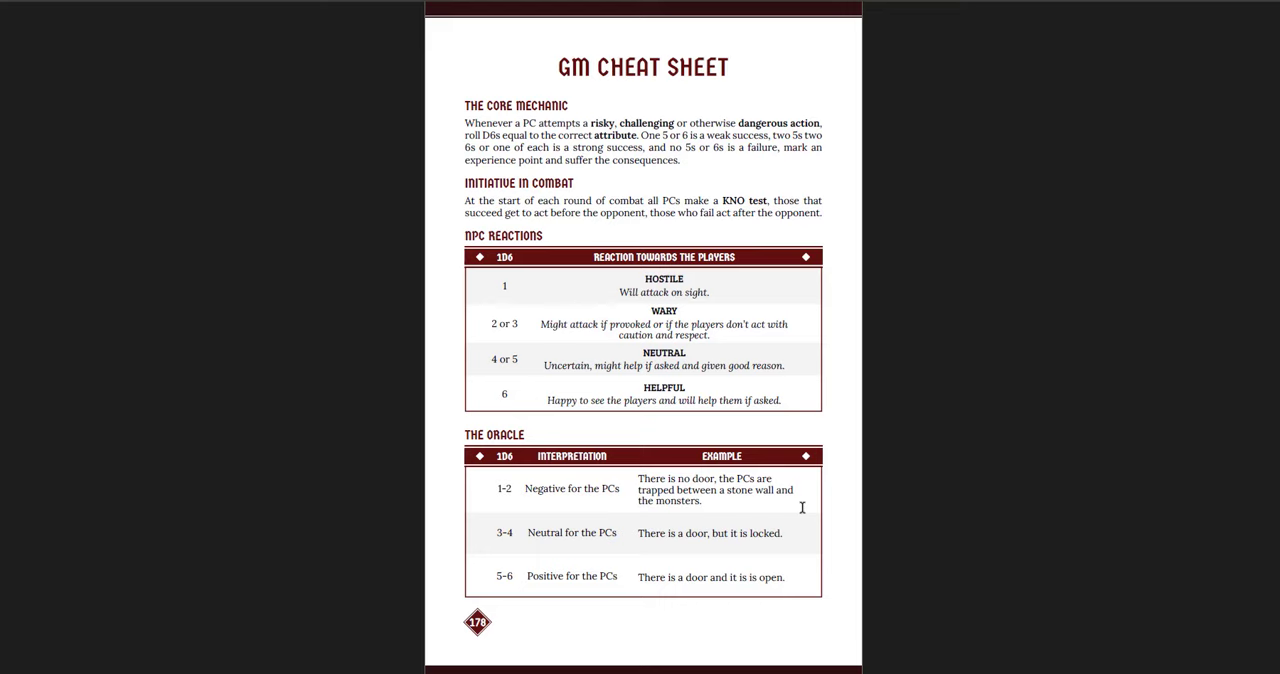
{"action": "scroll", "scroll_direction": "down", "scroll_amount": 3}
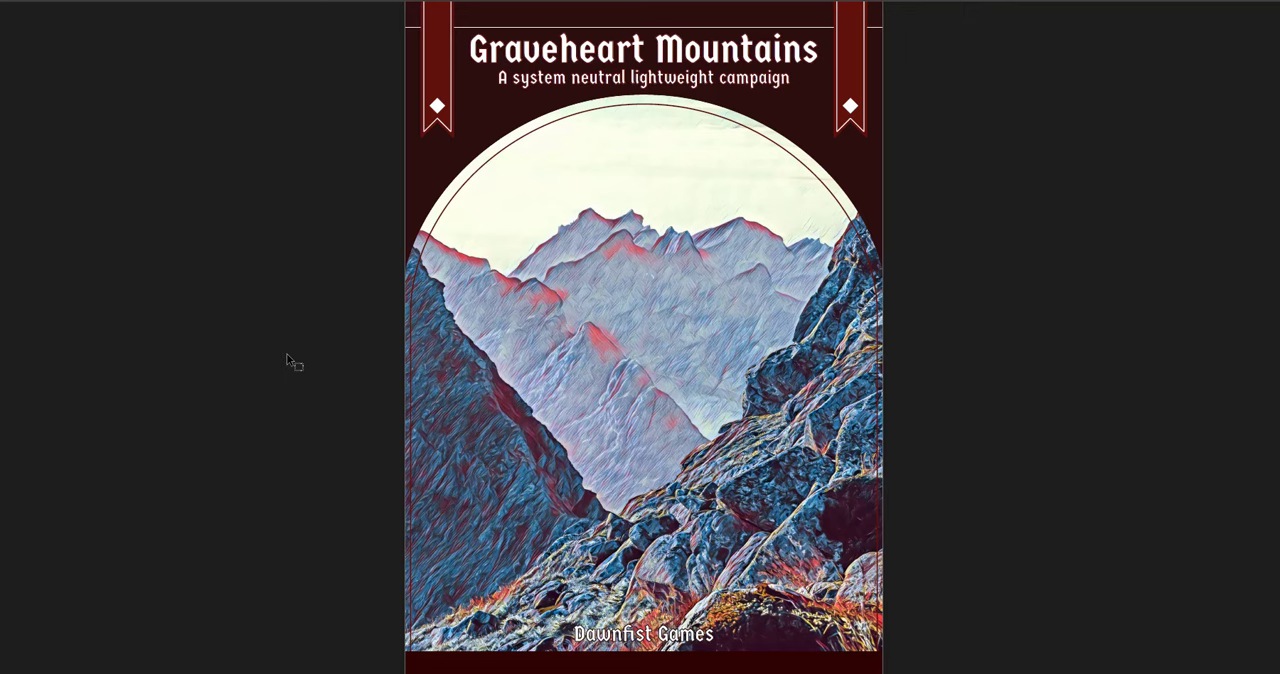
{"action": "scroll", "scroll_direction": "down", "scroll_amount": 3}
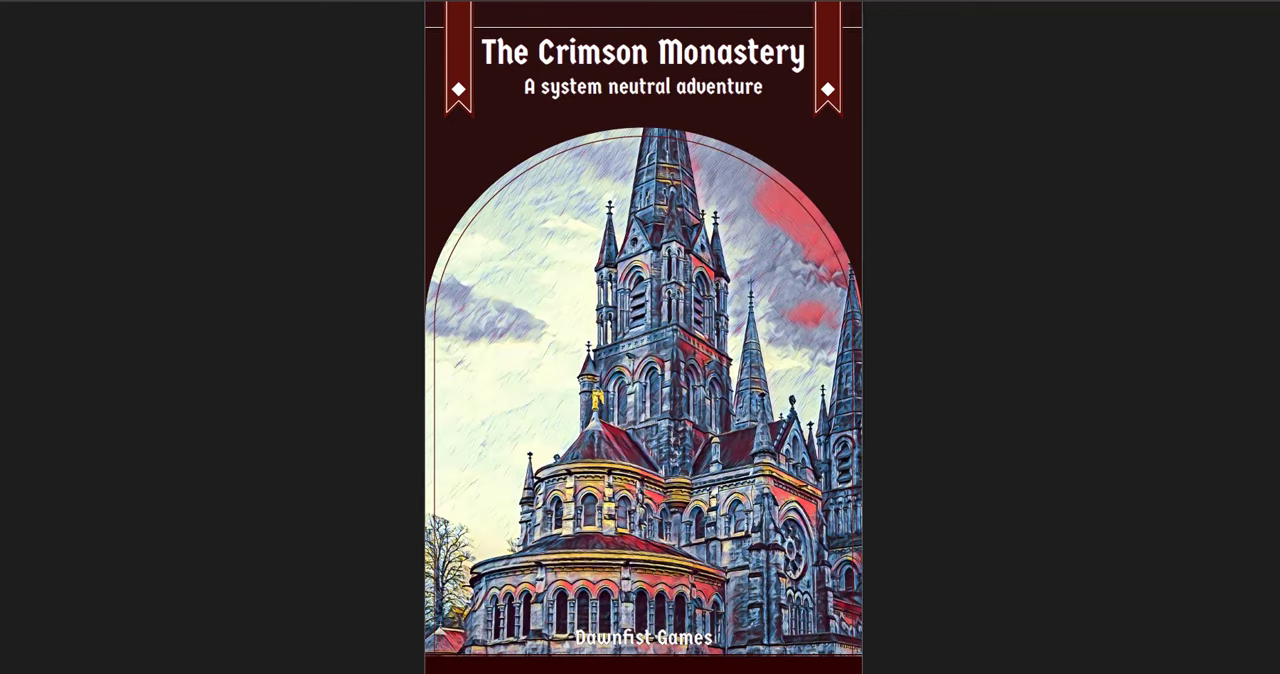
{"action": "mouse_move", "coordinate": [1048, 390]}
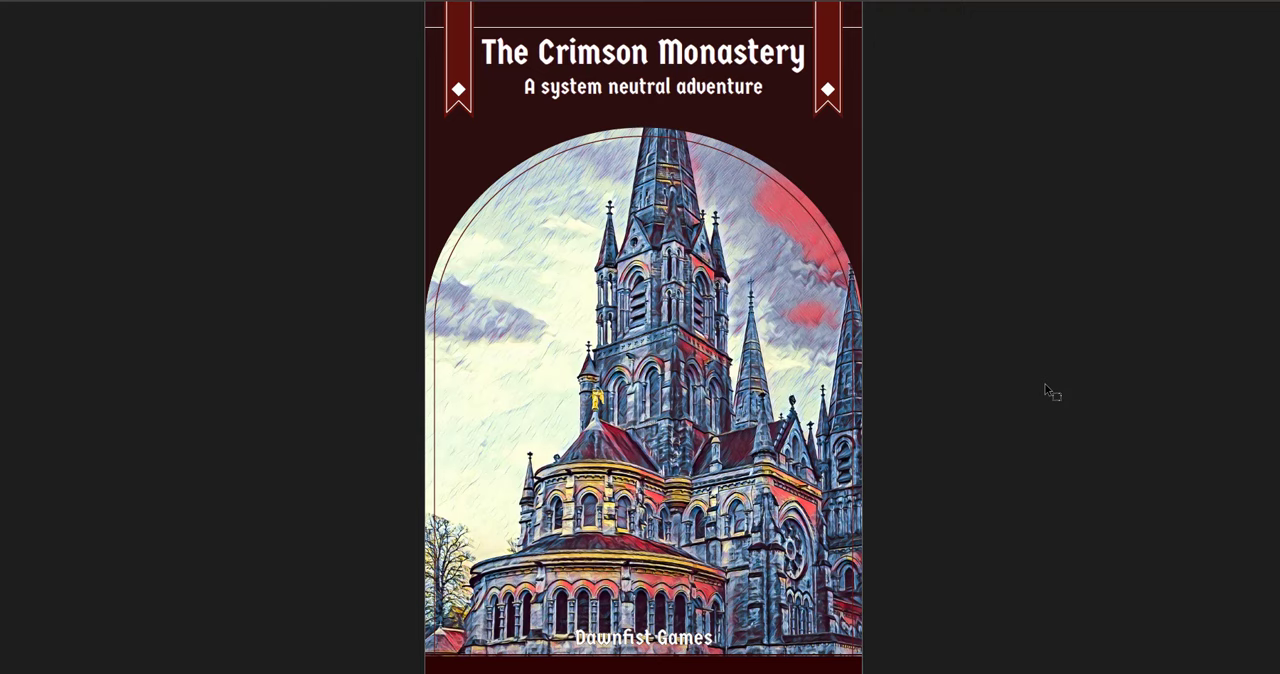
{"action": "scroll", "scroll_direction": "down", "scroll_amount": 3}
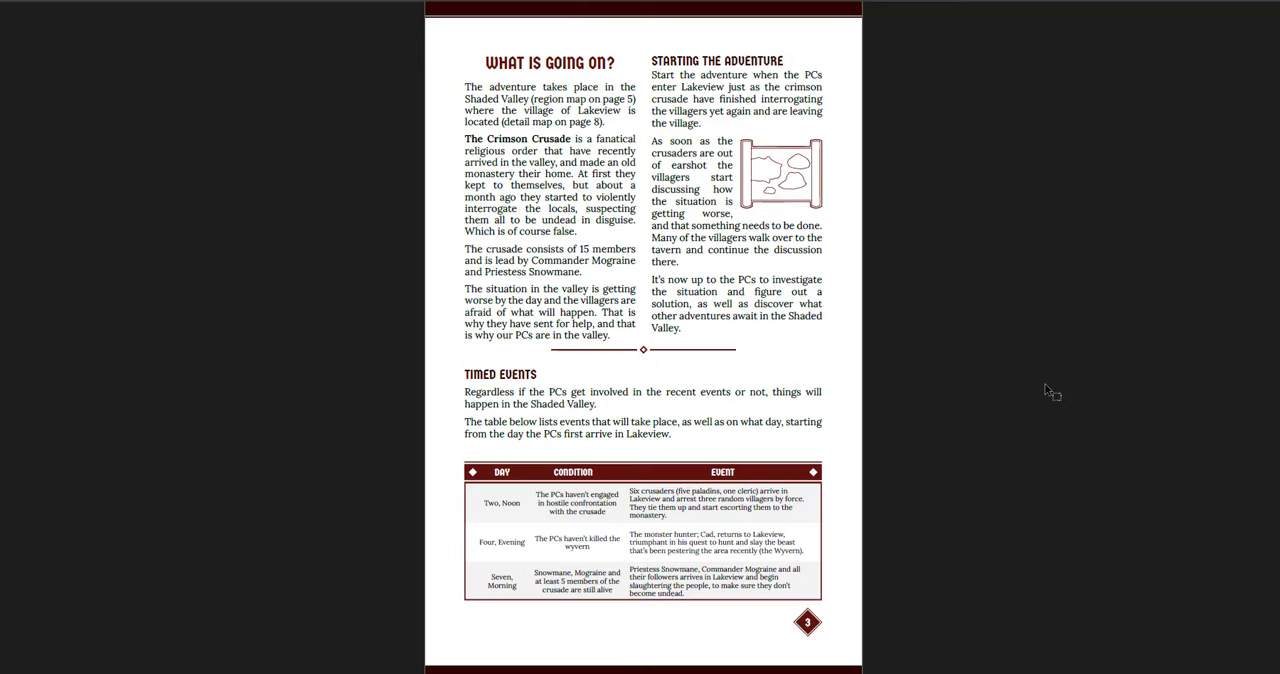
{"action": "scroll", "scroll_direction": "down", "scroll_amount": 3}
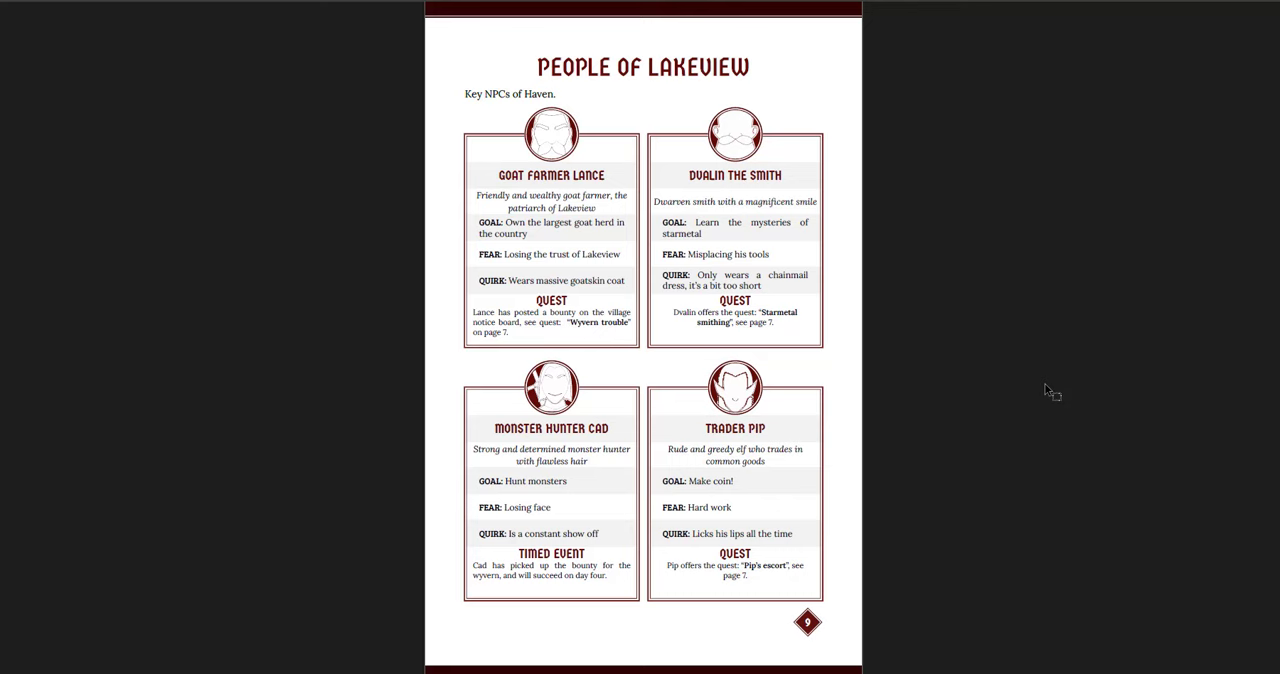
{"action": "scroll", "scroll_direction": "down", "scroll_amount": 3}
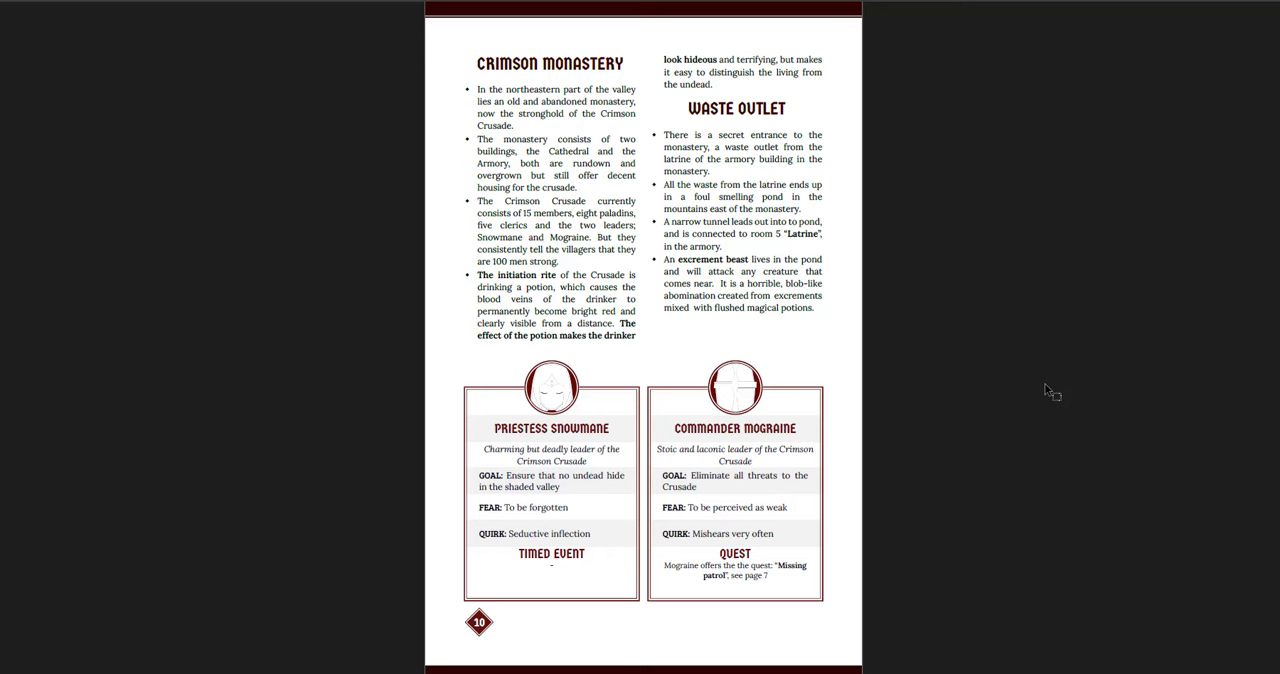
{"action": "scroll", "scroll_direction": "down", "scroll_amount": 3}
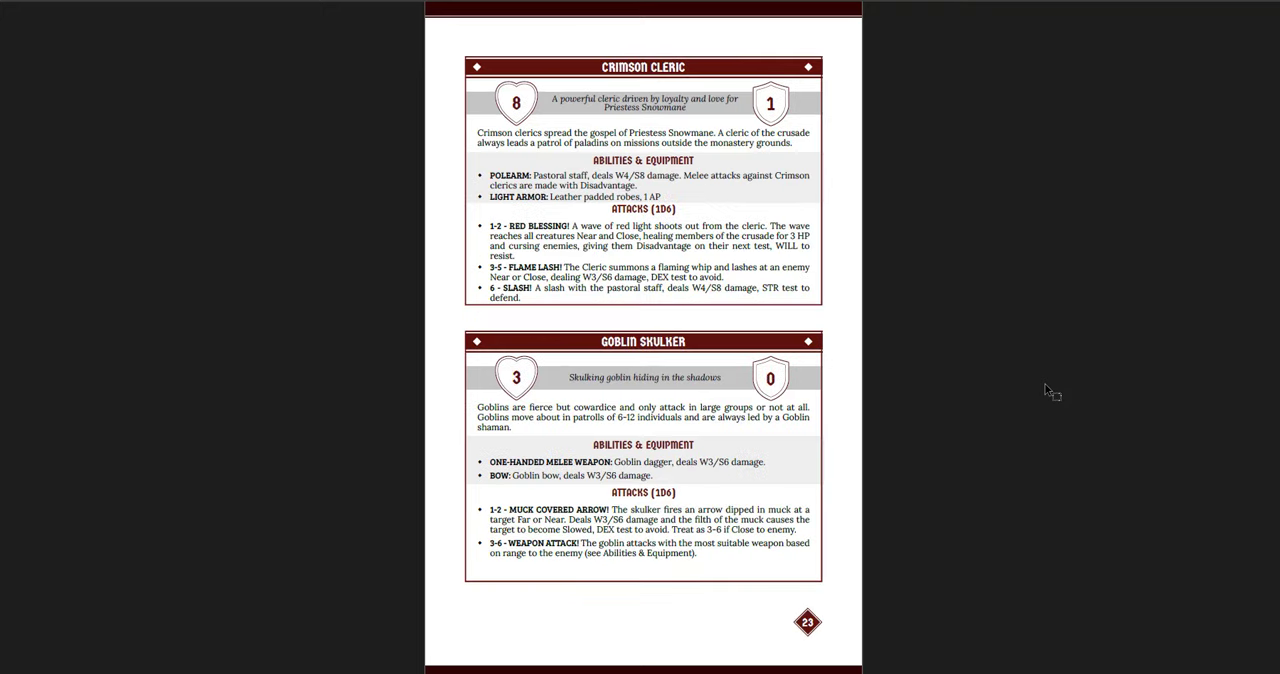
{"action": "scroll", "scroll_direction": "down", "scroll_amount": 3}
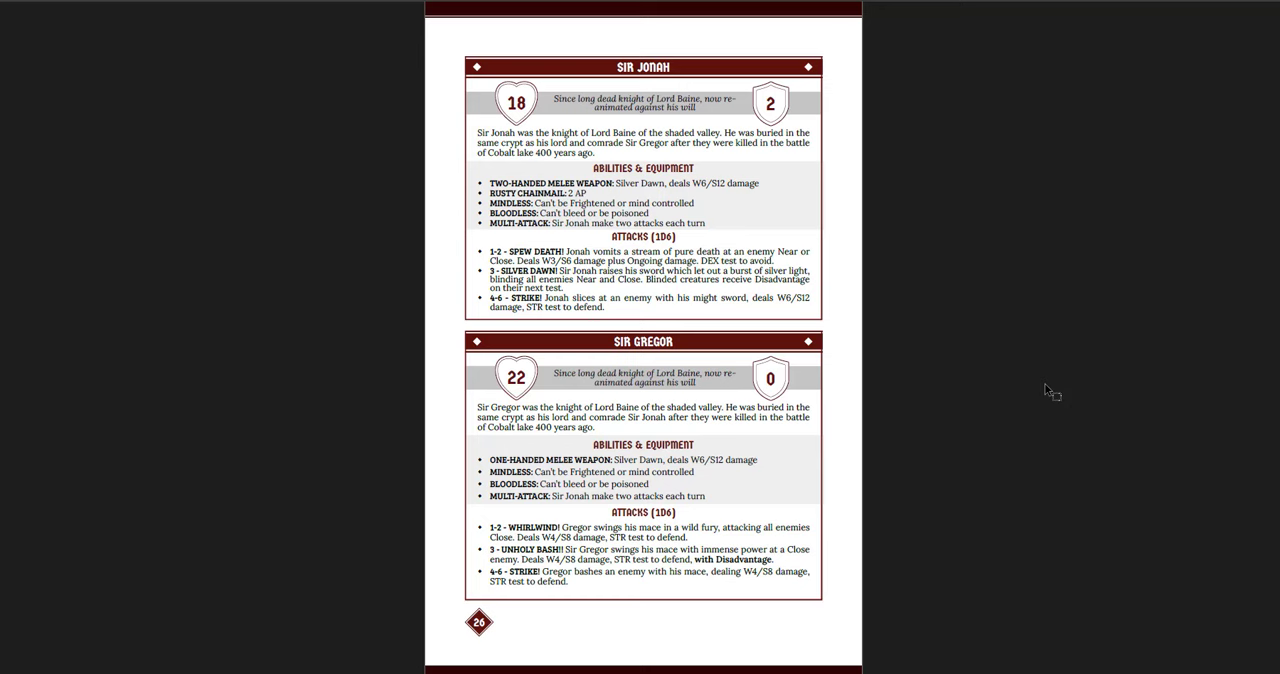
{"action": "scroll", "scroll_direction": "down", "scroll_amount": 3}
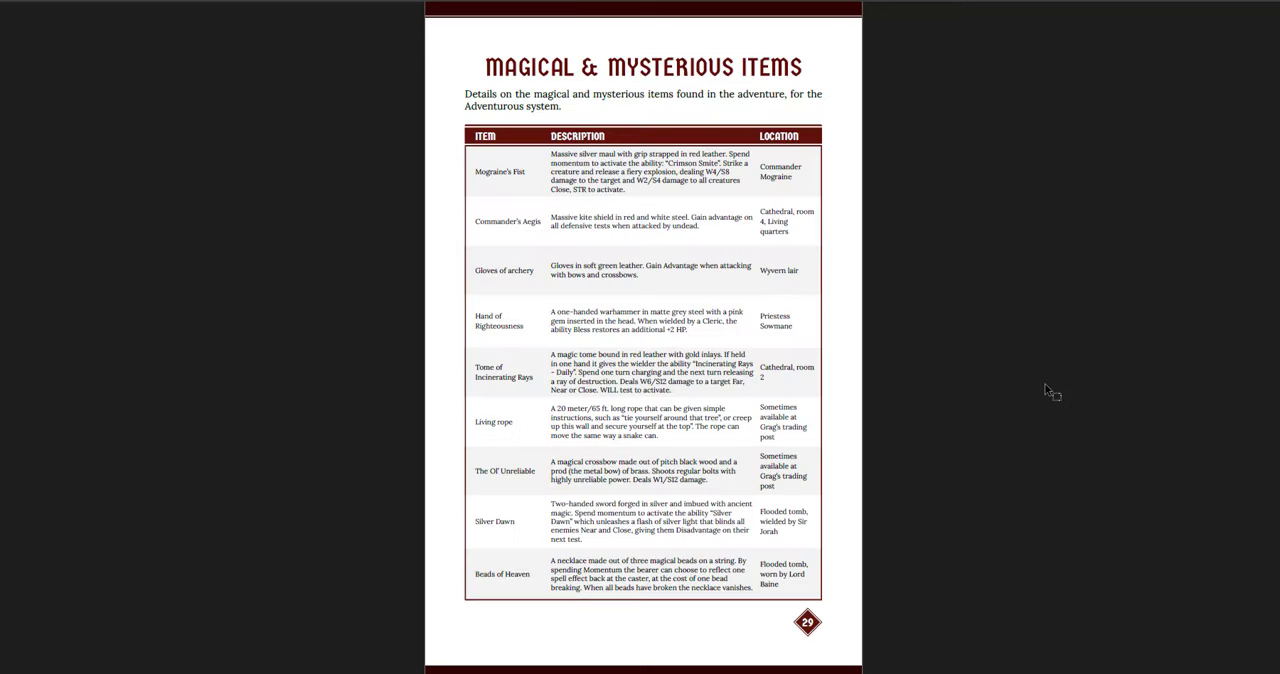
{"action": "scroll", "scroll_direction": "down", "scroll_amount": 3}
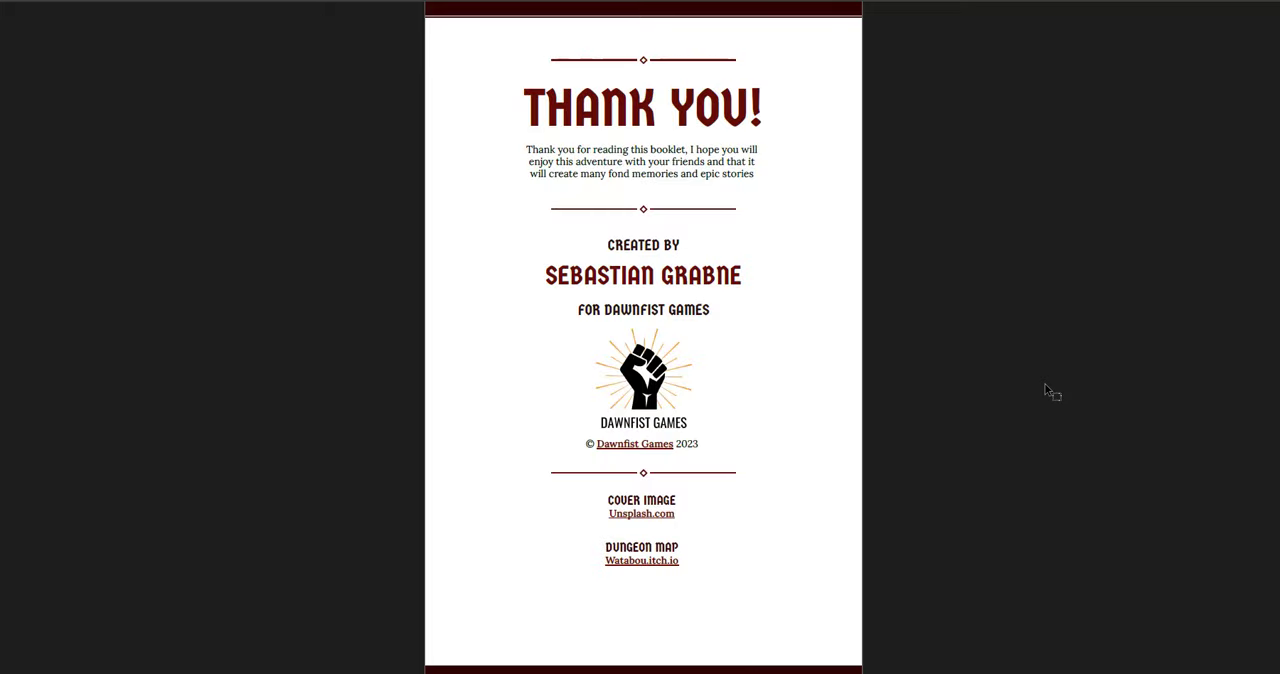